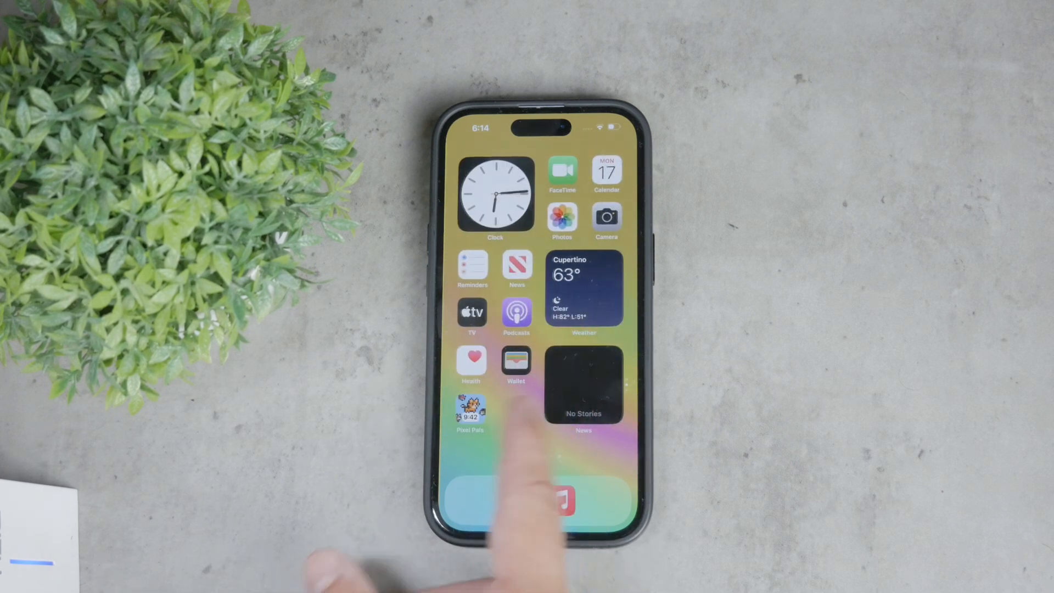
# Step: Swipe past the widget page to the home screen page with Shortcuts, Etsy and App Store
pyautogui.hscroll(-3)
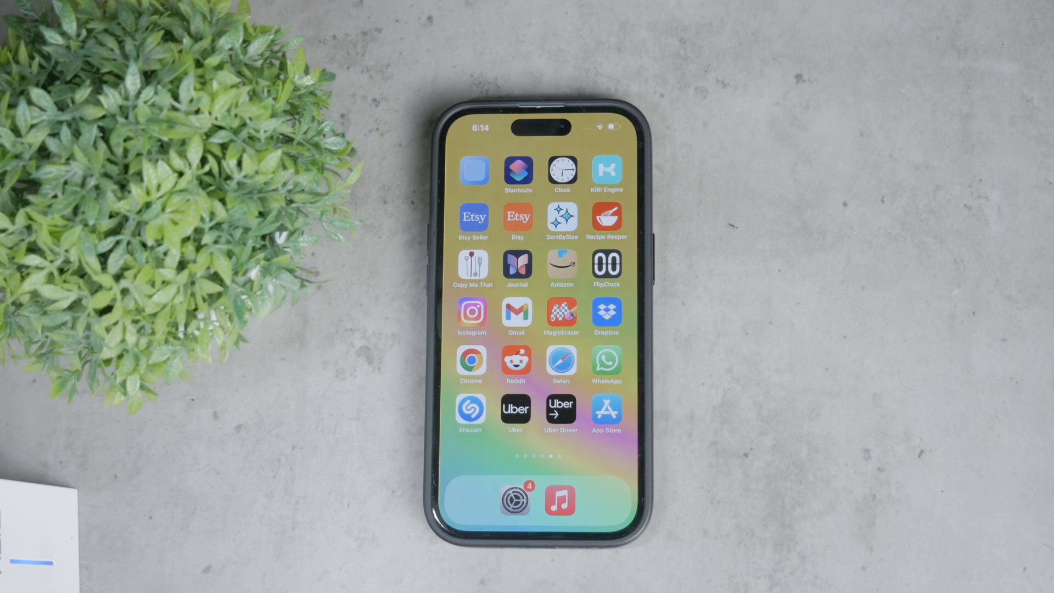
# Step: Open Settings and go to Screen Time's Content & Privacy Restrictions
pyautogui.click(515, 499)
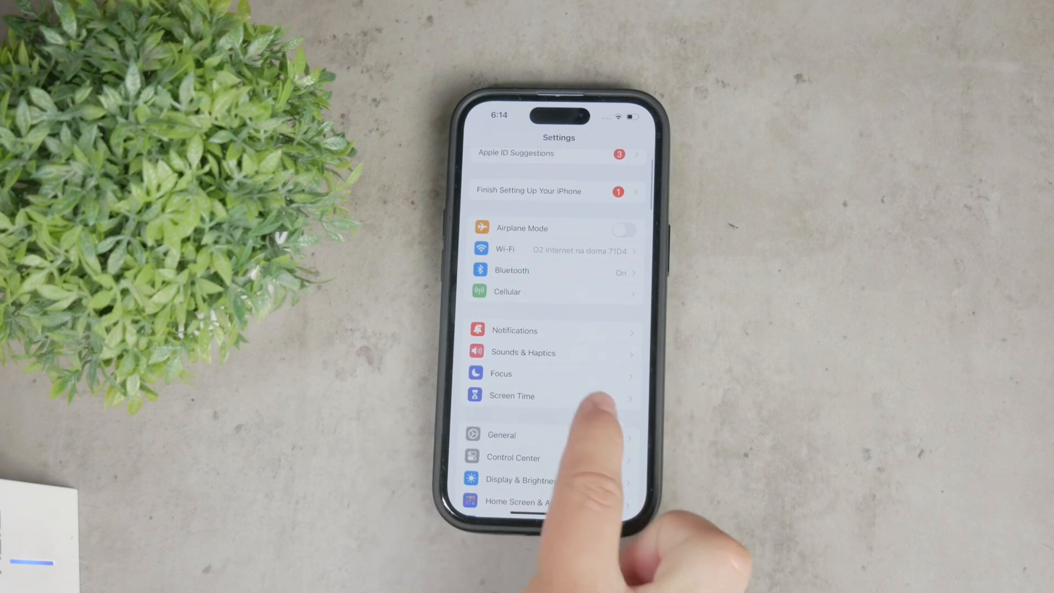
pyautogui.click(511, 395)
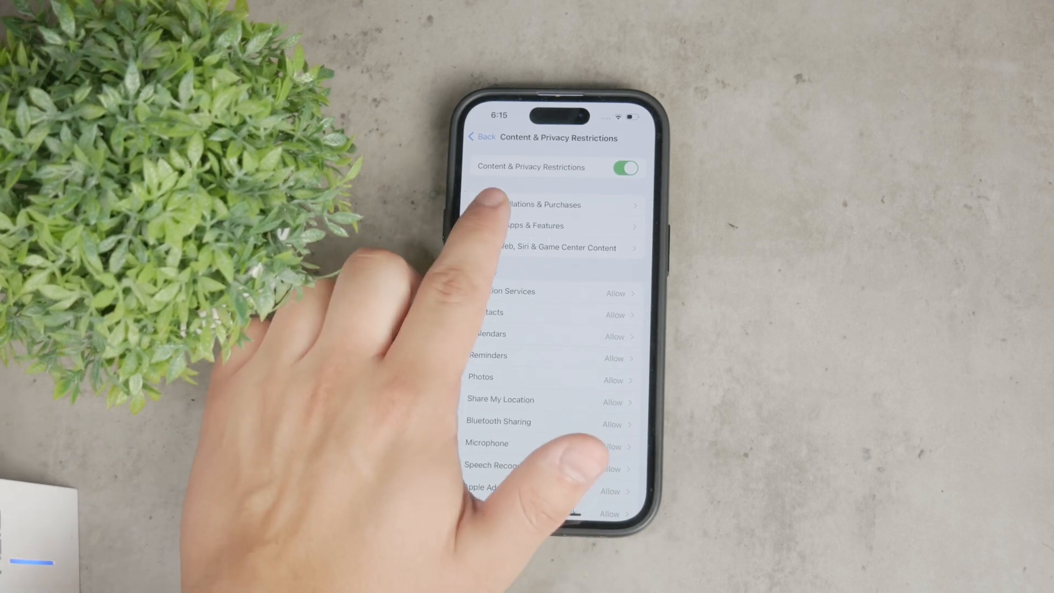
# Step: Check App Installations & Purchases, then view Allowed Apps & Features, where Safari is off
pyautogui.click(538, 204)
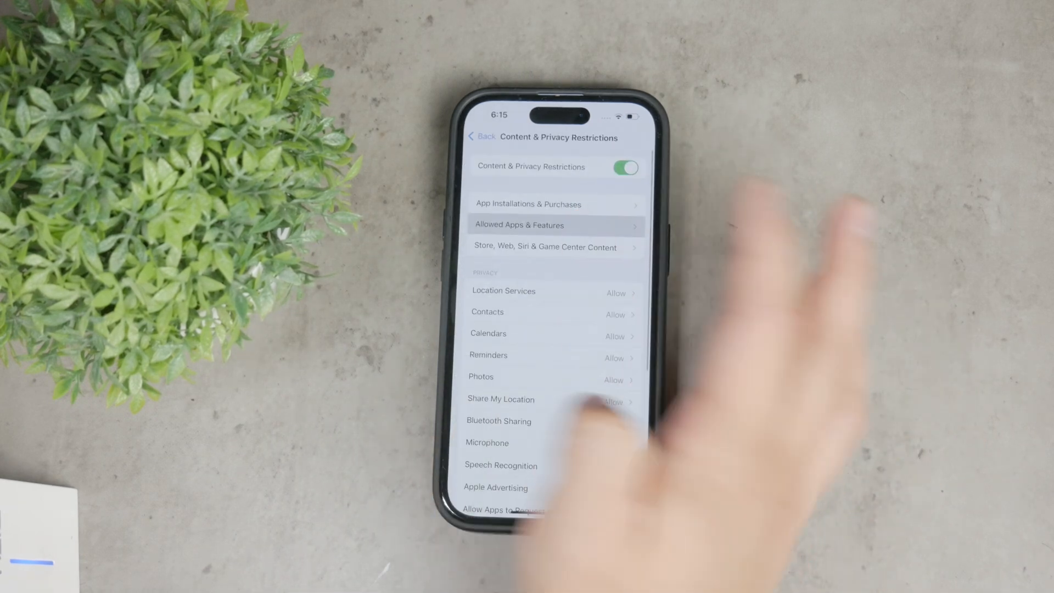
pyautogui.click(518, 224)
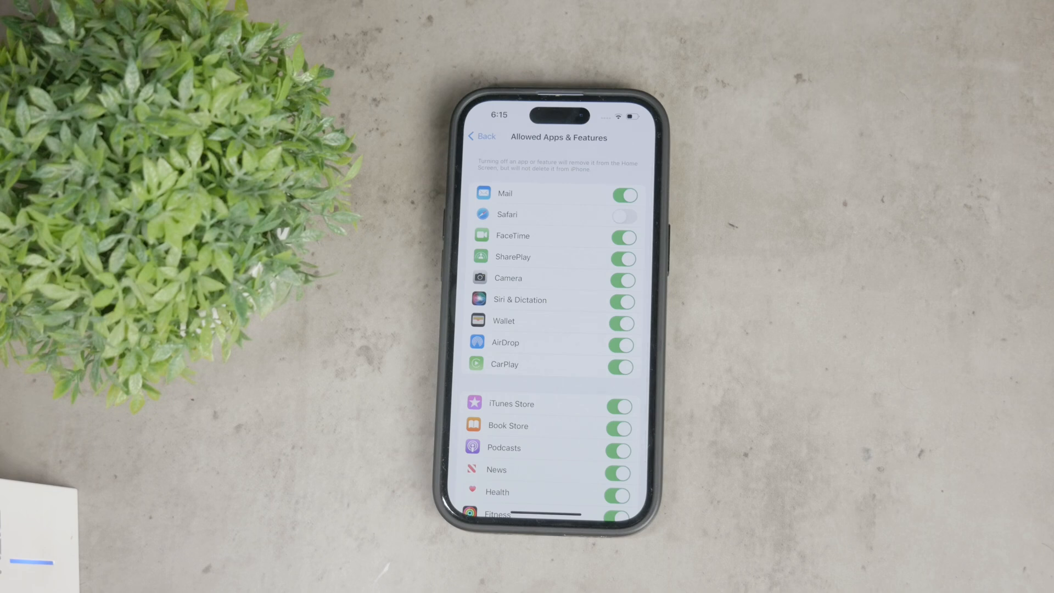
# Step: Turn Safari back on and return to Screen Time's App Limits page
pyautogui.click(625, 215)
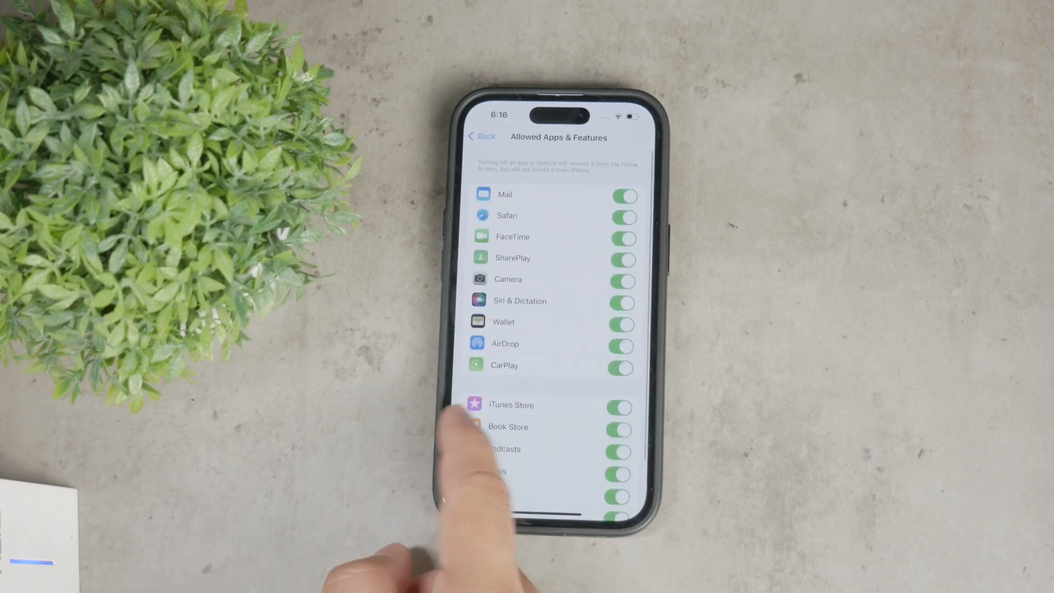
pyautogui.click(481, 137)
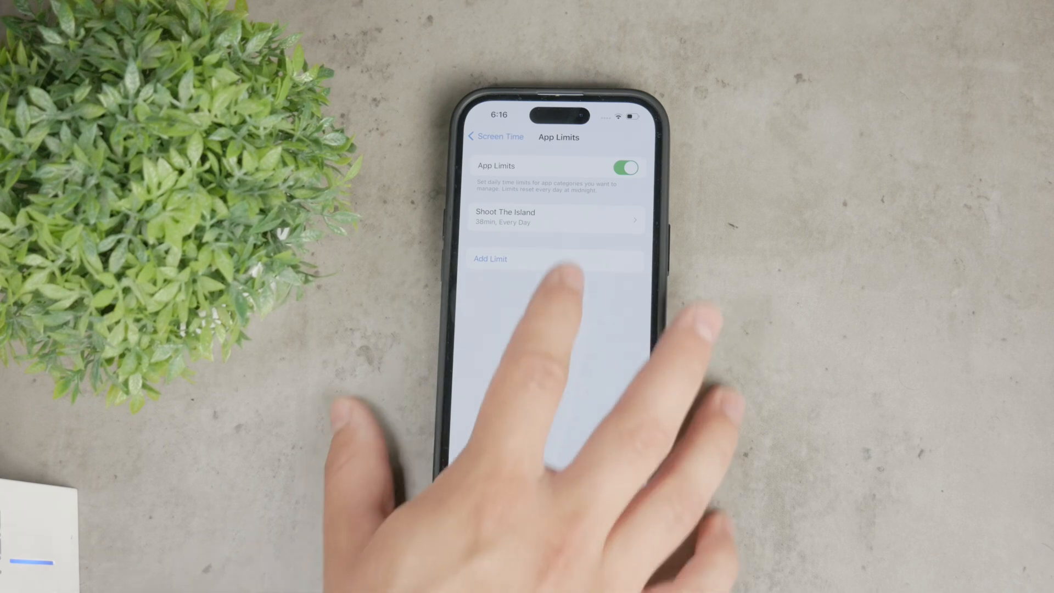
# Step: Browse the Choose Apps list for a new app limit, then leave Settings for home
pyautogui.click(491, 259)
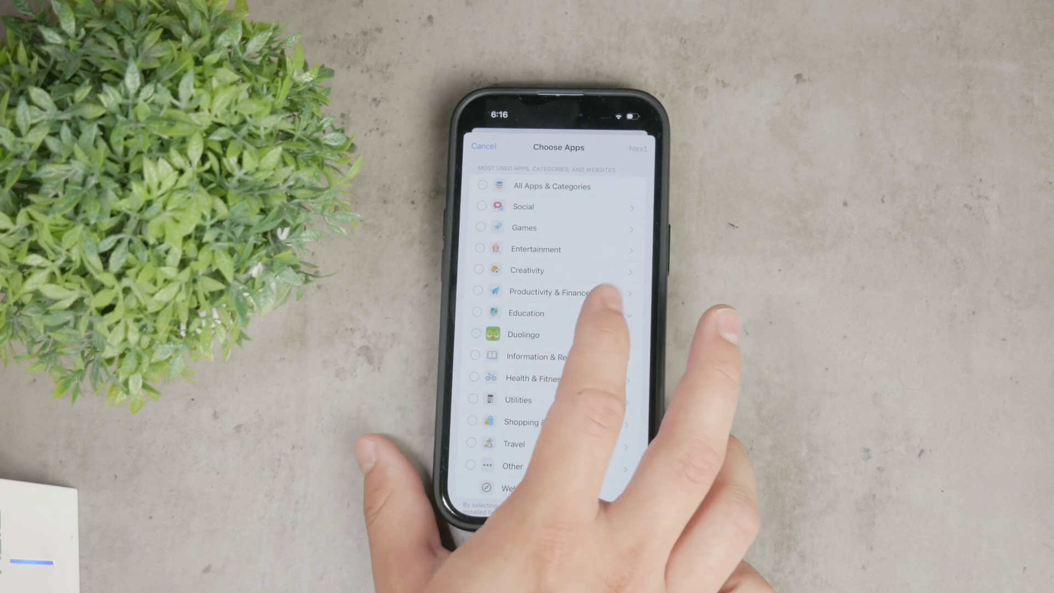
pyautogui.scroll(3)
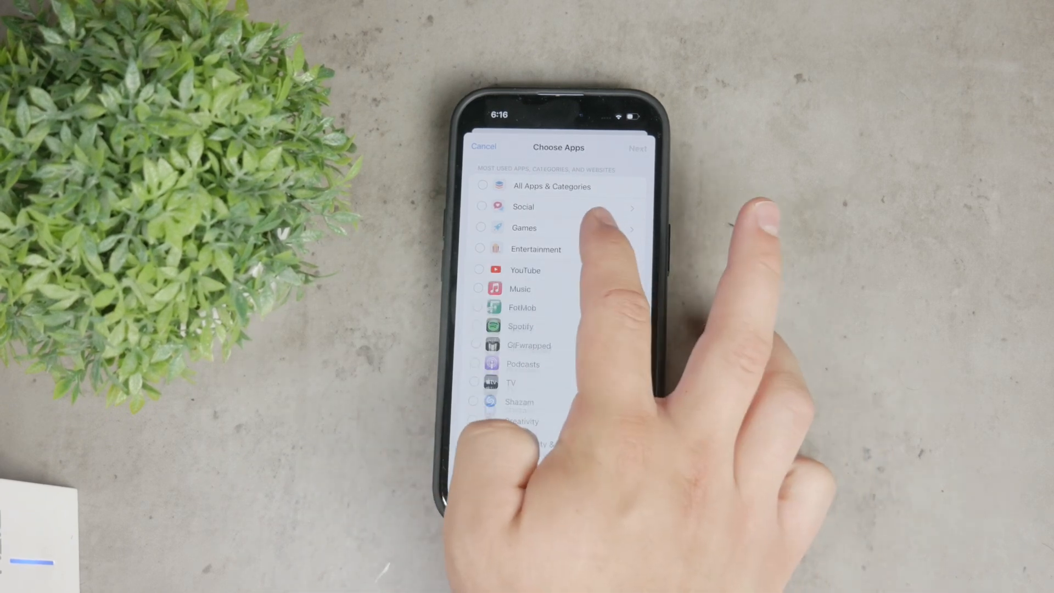
pyautogui.scroll(3)
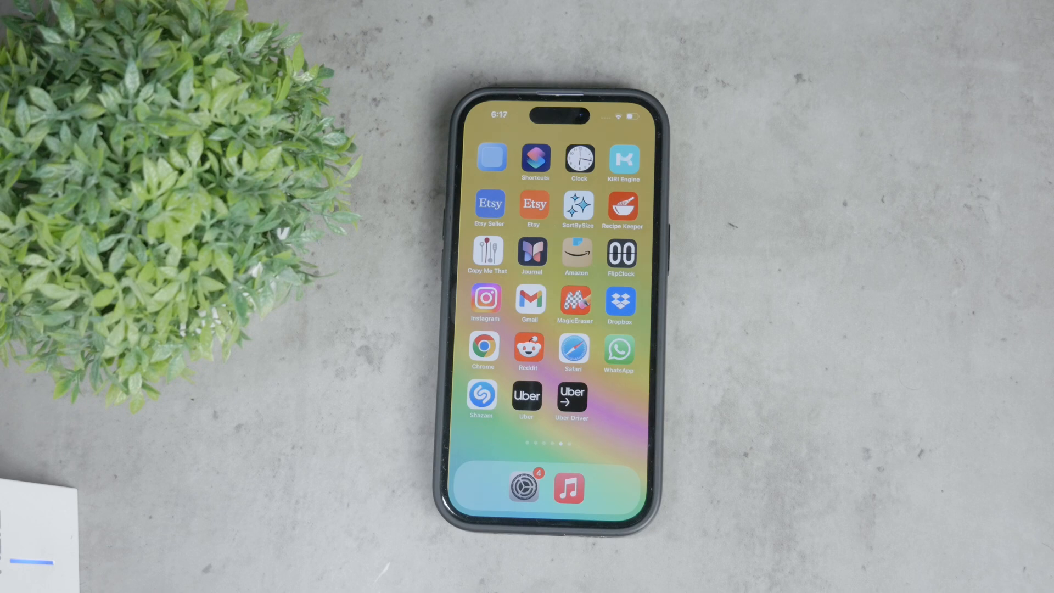
# Step: Reopen Settings from the dock and scroll to the top of its list
pyautogui.click(522, 487)
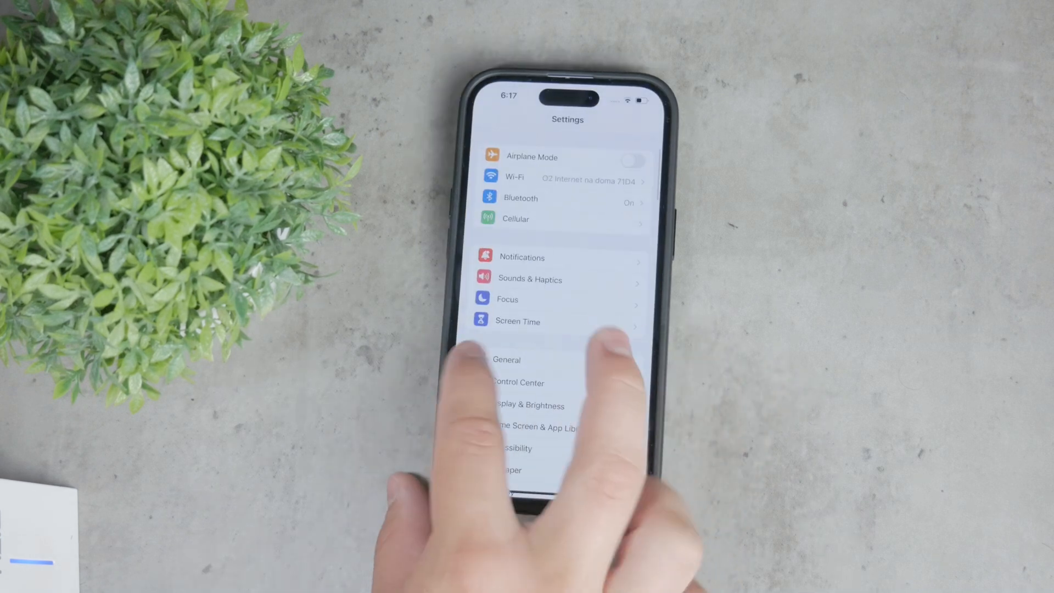
pyautogui.scroll(-3)
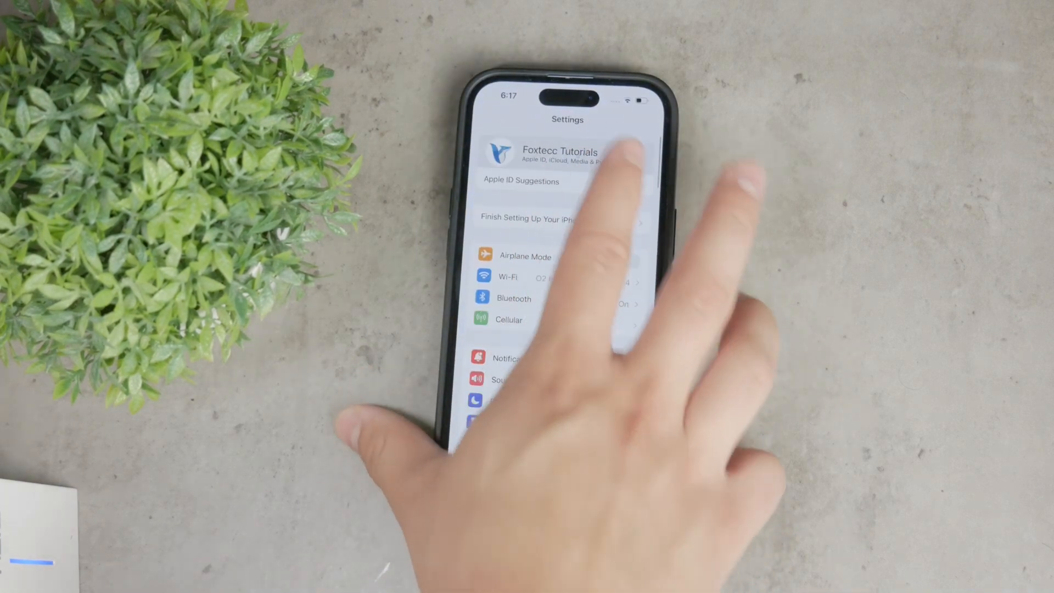